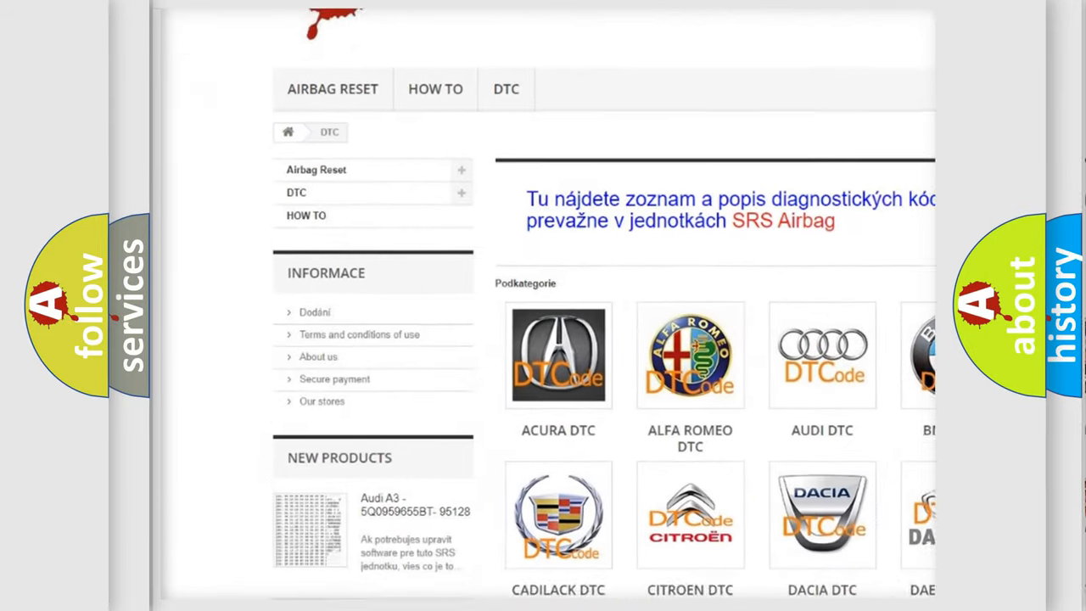
pyautogui.scroll(-3)
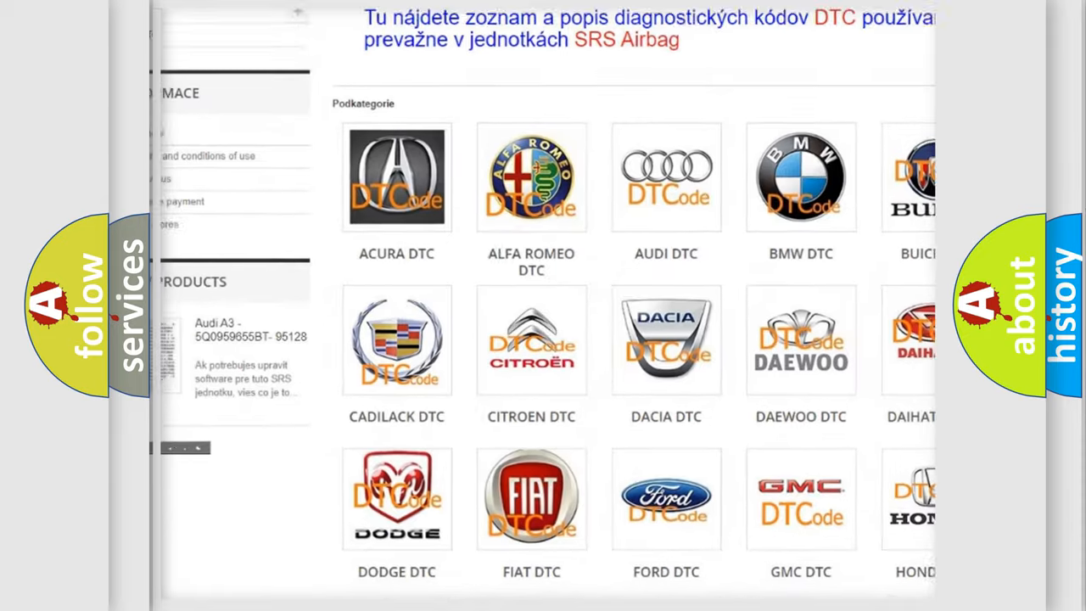
pyautogui.scroll(-3)
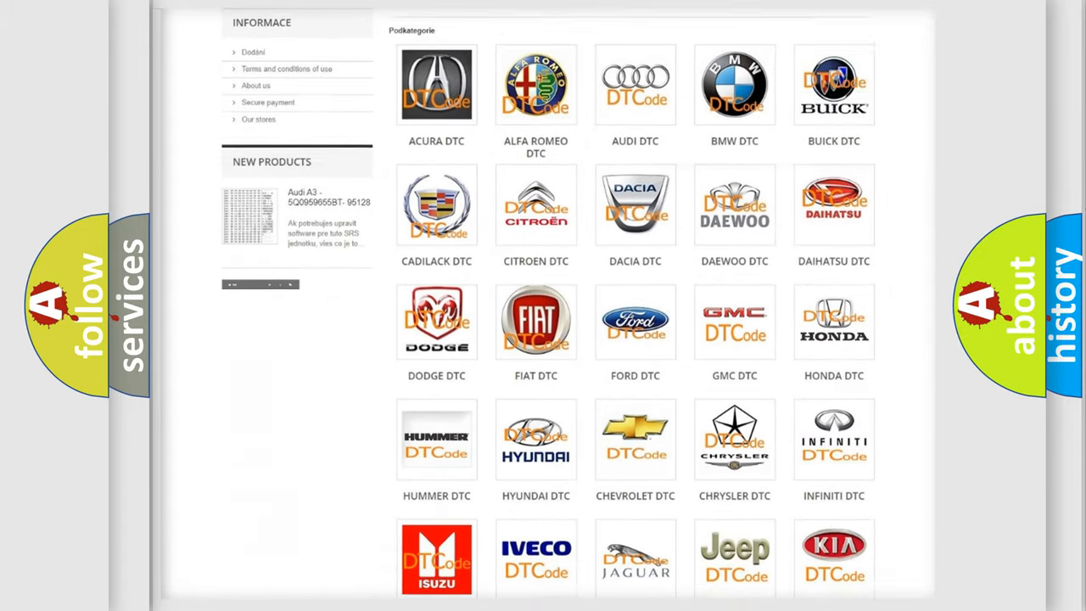
pyautogui.scroll(-3)
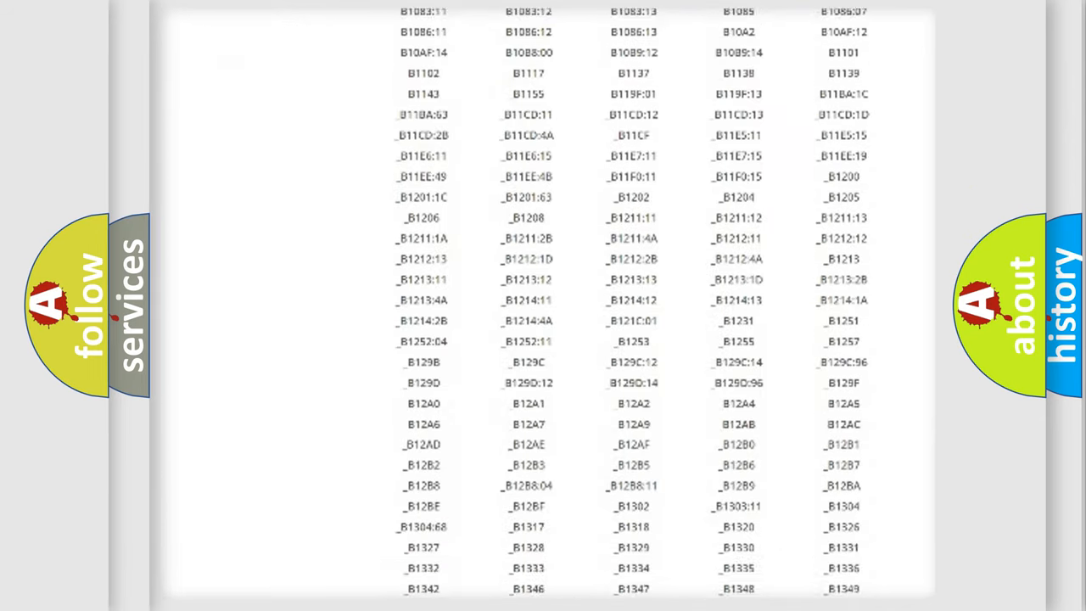
pyautogui.scroll(-3)
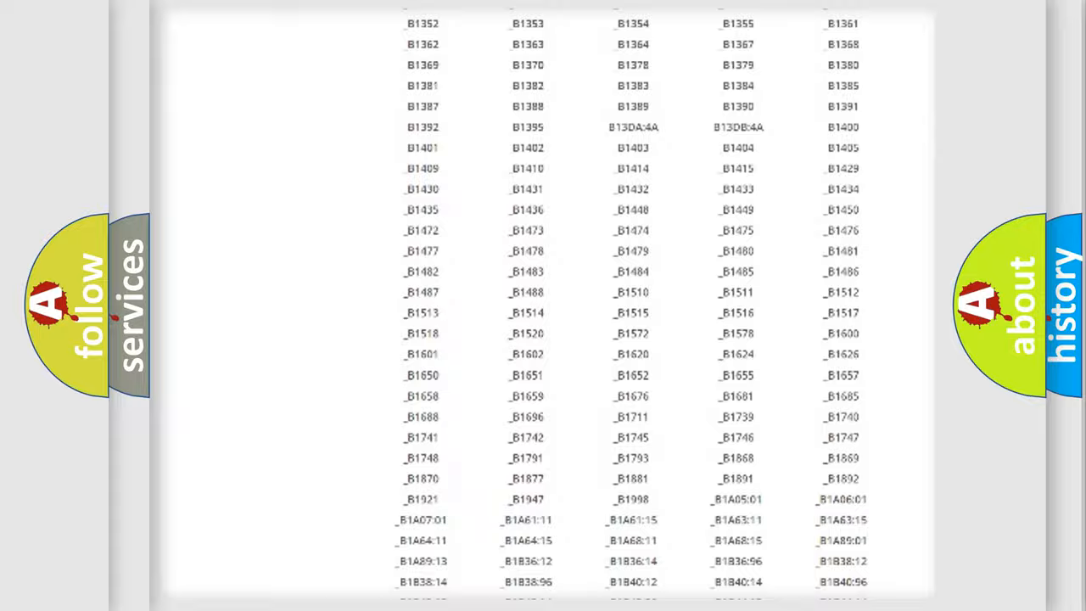